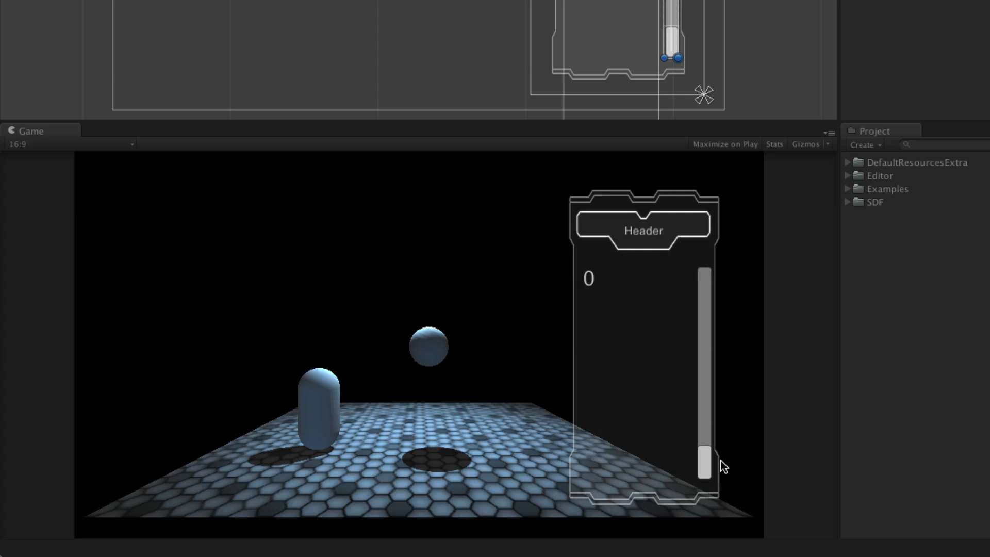
Step: Slide the panel's vertical scrollbar to change the number readout and scroll the lorem ipsum text
{"action": "left_click_drag", "start_coordinate": [704, 458], "coordinate": [704, 348]}
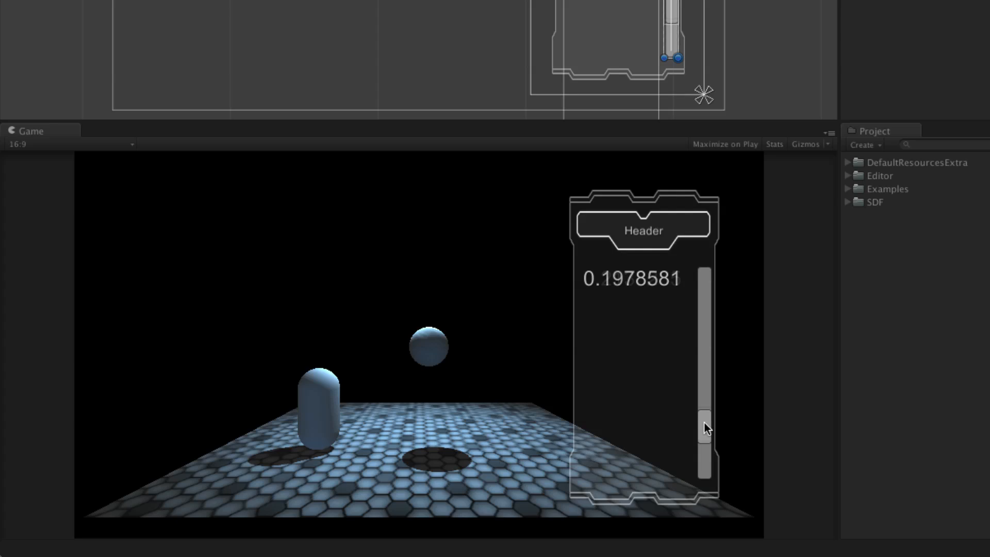
{"action": "left_click_drag", "start_coordinate": [704, 425], "coordinate": [704, 470]}
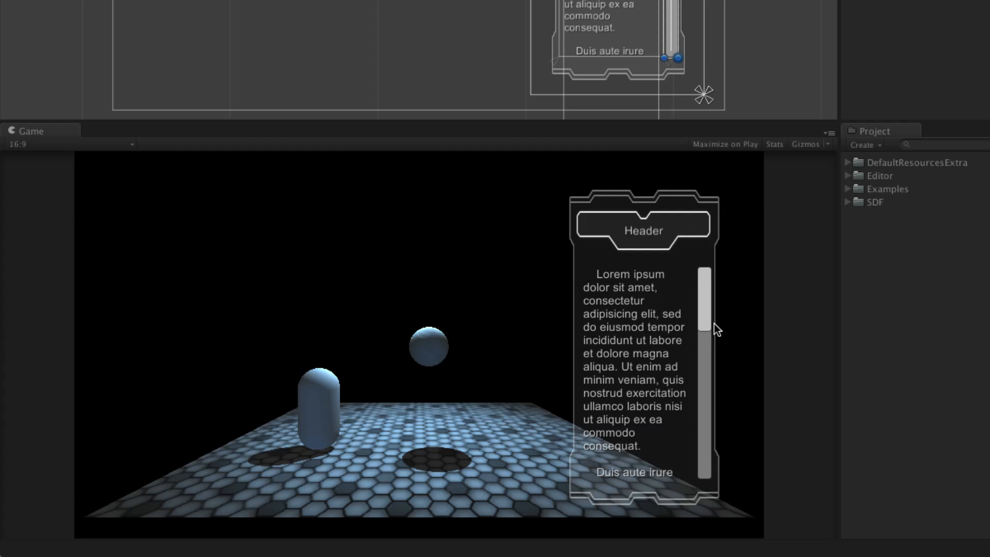
{"action": "left_click_drag", "start_coordinate": [705, 322], "coordinate": [705, 461]}
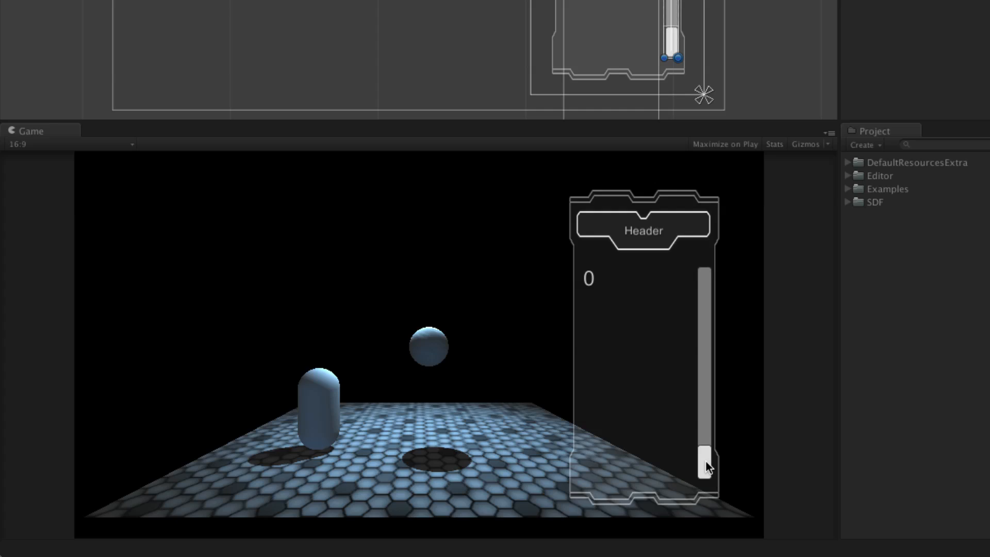
Step: Drive the panel scrollbar value down to 0, up to 1, then partway back
{"action": "left_click_drag", "start_coordinate": [704, 461], "coordinate": [704, 316]}
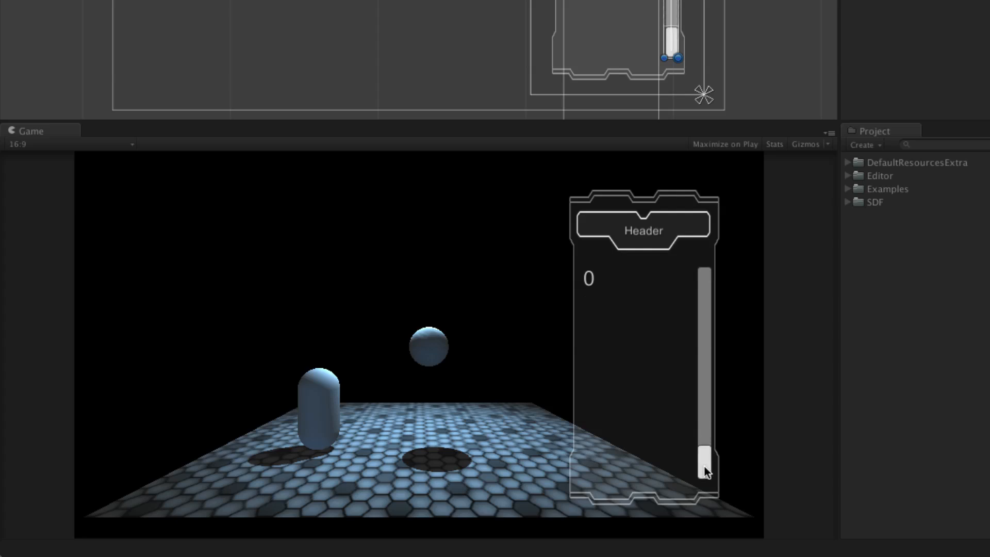
{"action": "left_click_drag", "start_coordinate": [704, 470], "coordinate": [704, 294]}
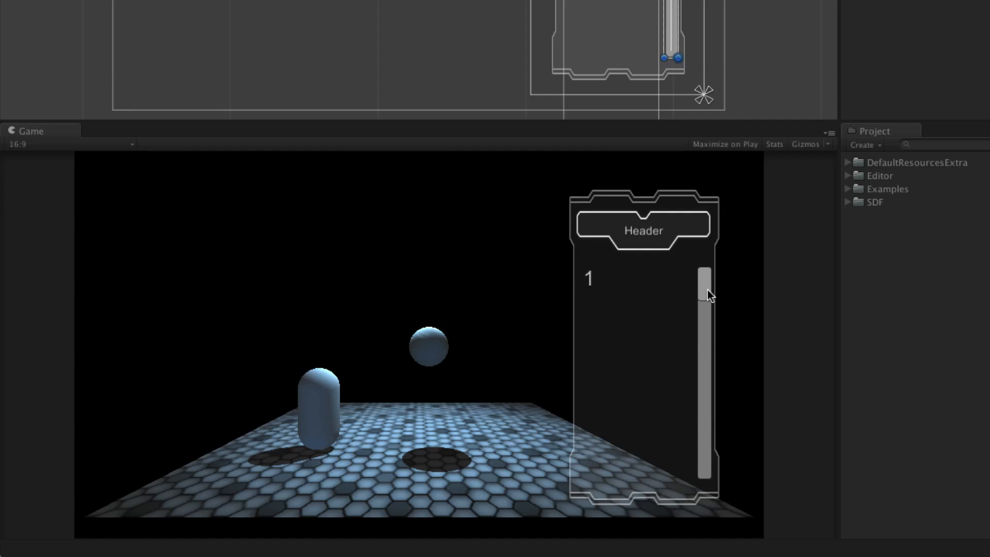
{"action": "left_click_drag", "start_coordinate": [702, 291], "coordinate": [703, 379]}
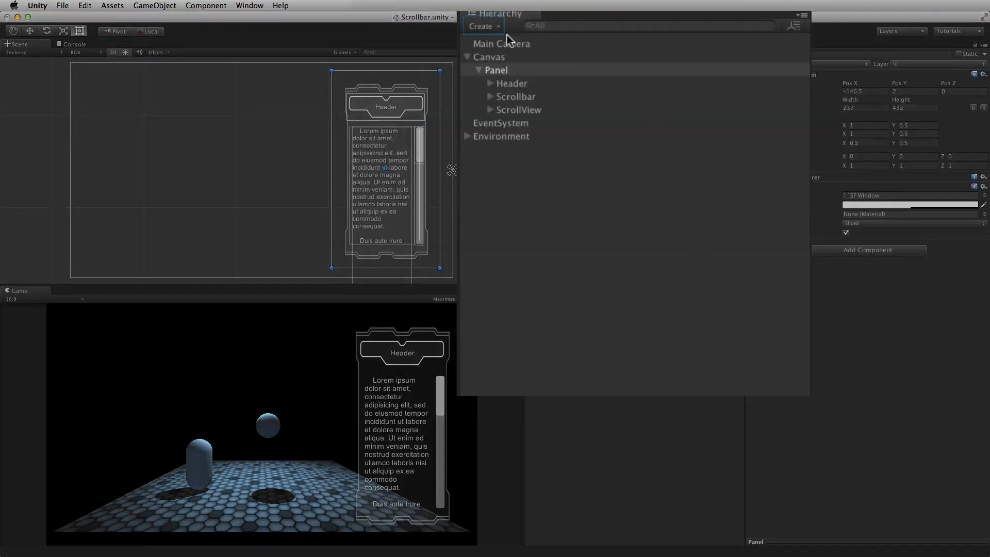
Step: Create a new UI Scrollbar directly under the Canvas from the Hierarchy Create menu
{"action": "left_click", "coordinate": [483, 25]}
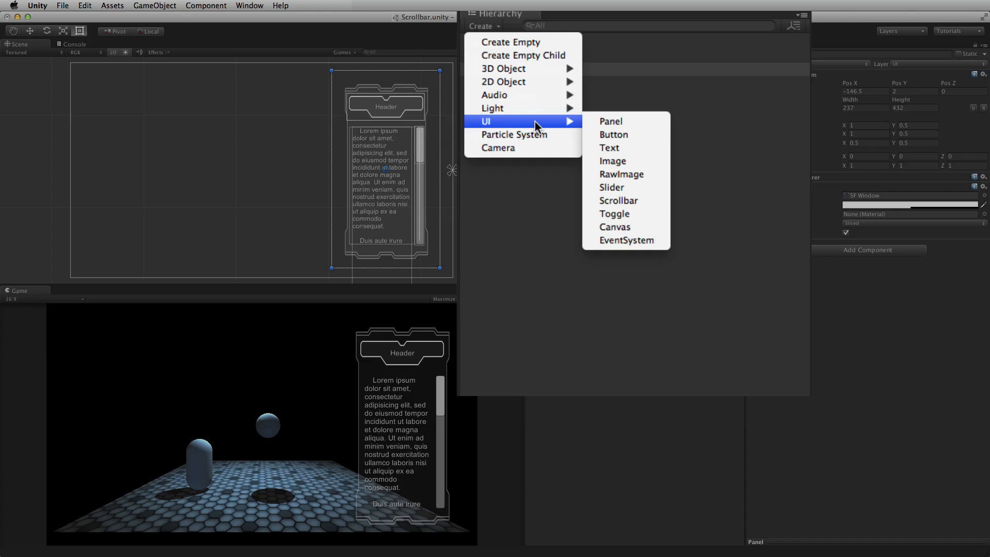
{"action": "mouse_move", "coordinate": [618, 200]}
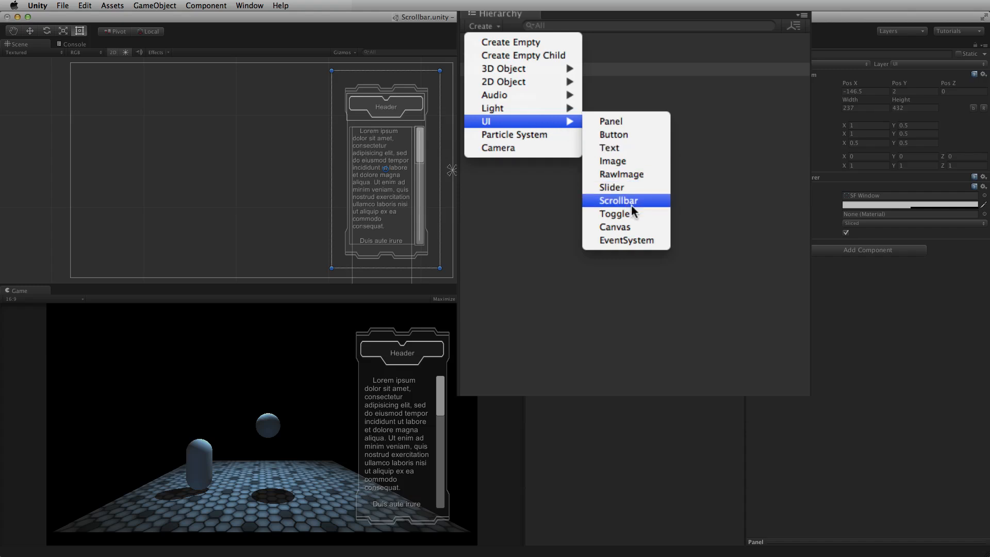
{"action": "left_click", "coordinate": [618, 200]}
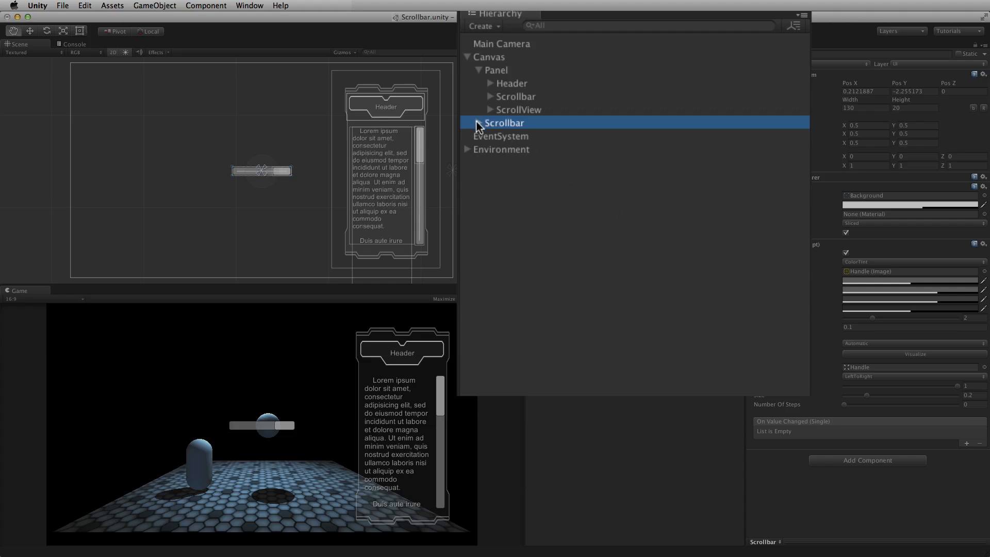
Step: Expand the new Scrollbar in the Hierarchy to reveal its Sliding Area and Handle children
{"action": "left_click", "coordinate": [479, 125]}
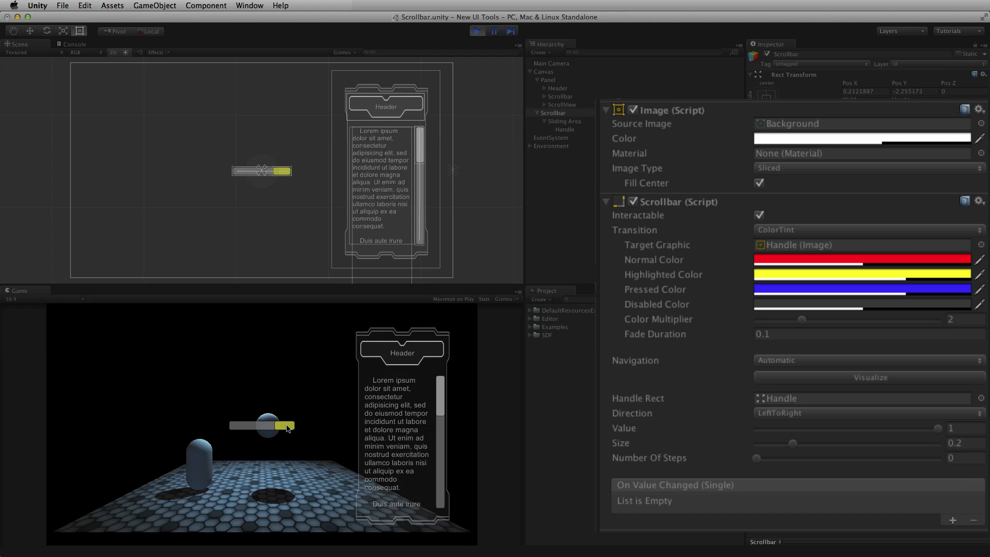
Step: Slide the tinted handle to the left end and back along the bar in the running game
{"action": "left_click_drag", "start_coordinate": [285, 425], "coordinate": [238, 424]}
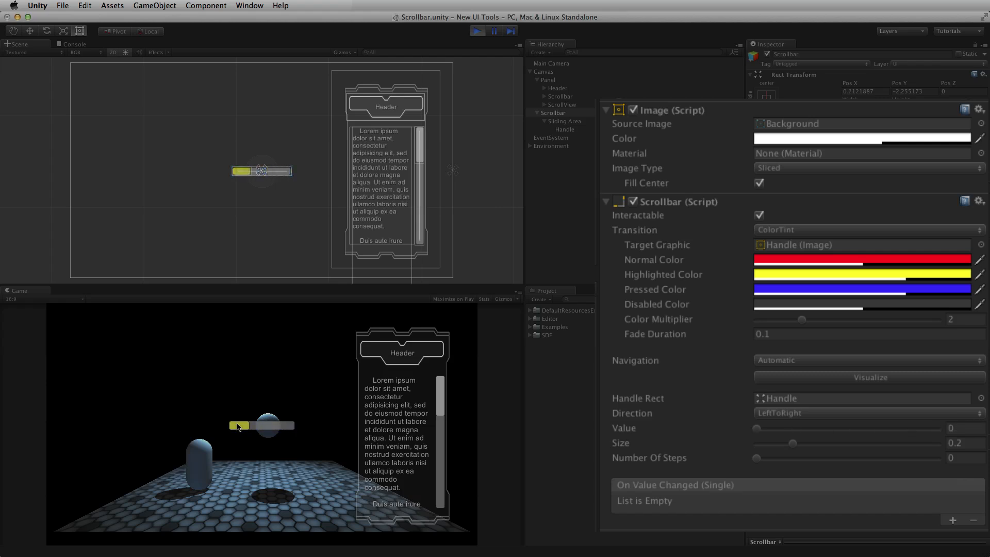
{"action": "left_click_drag", "start_coordinate": [246, 424], "coordinate": [294, 424]}
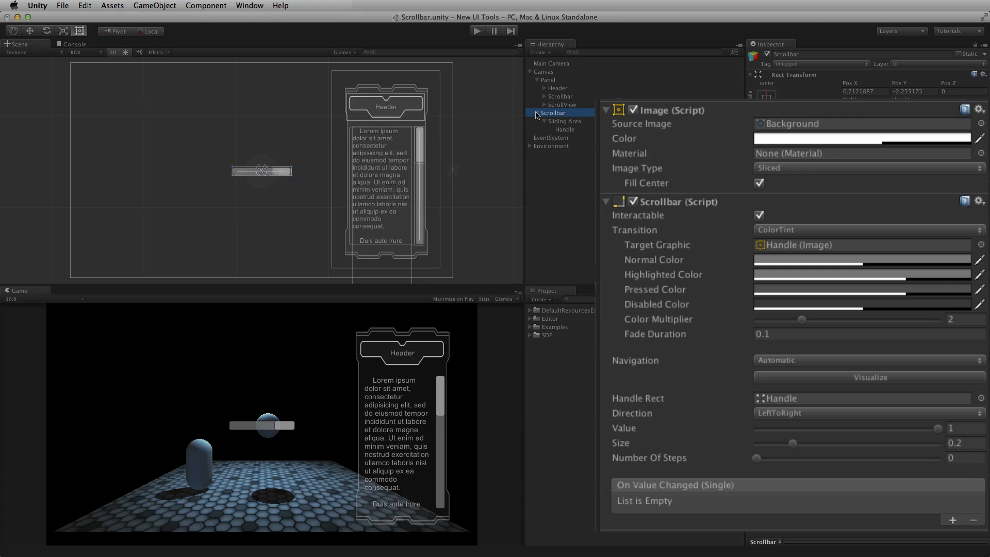
{"action": "left_click", "coordinate": [868, 359]}
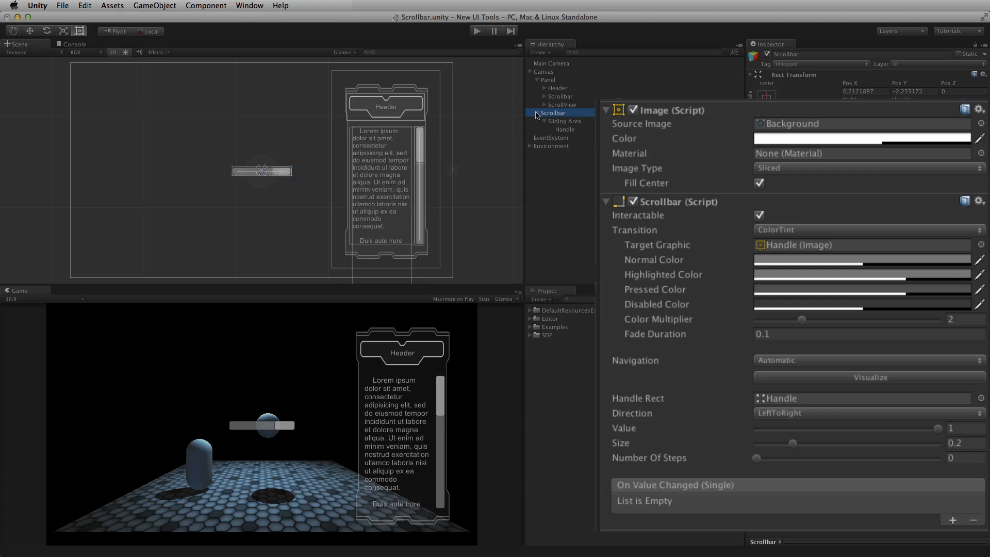
{"action": "left_click", "coordinate": [694, 398]}
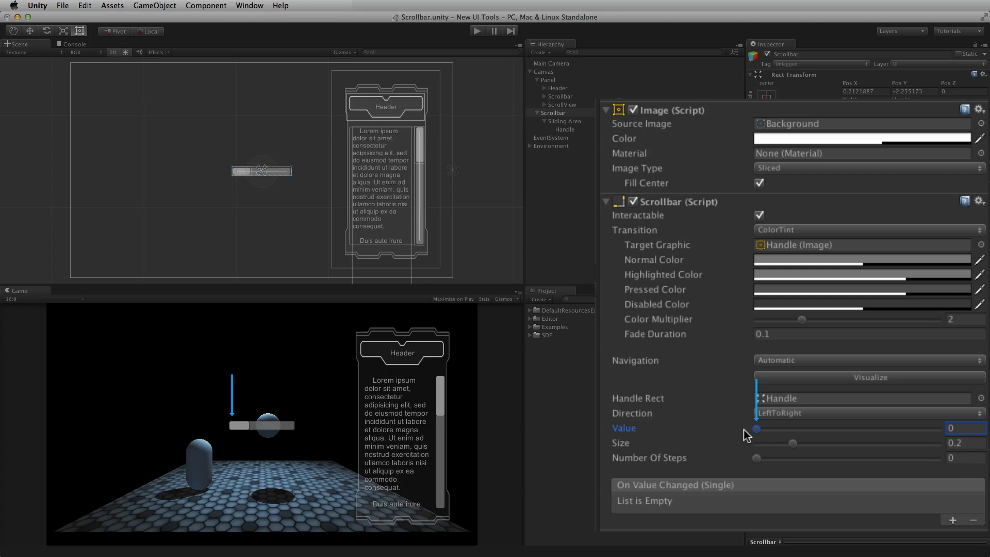
Step: Raise the Scrollbar component's Value from 0 so the handle moves right along the bar
{"action": "left_click_drag", "start_coordinate": [756, 429], "coordinate": [794, 429]}
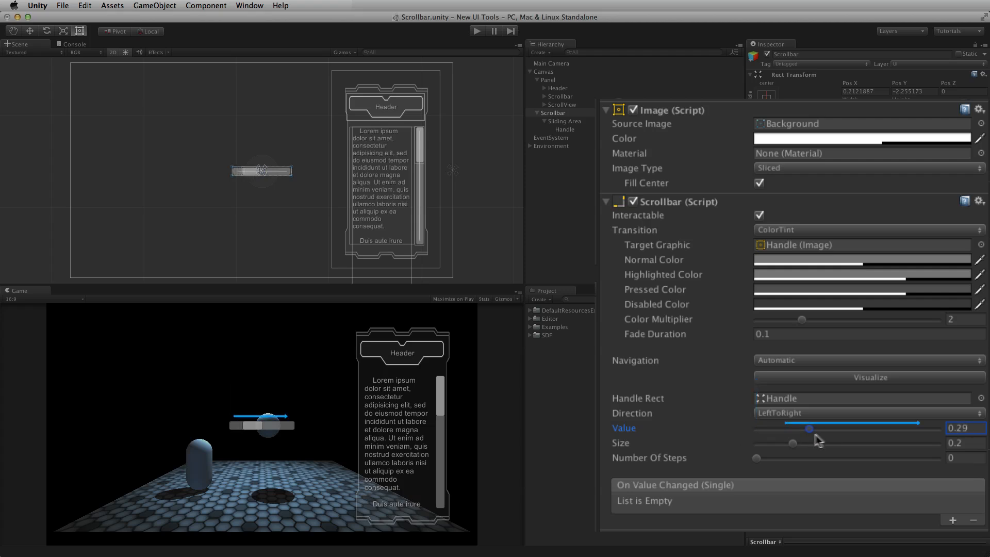
{"action": "left_click_drag", "start_coordinate": [792, 428], "coordinate": [937, 428]}
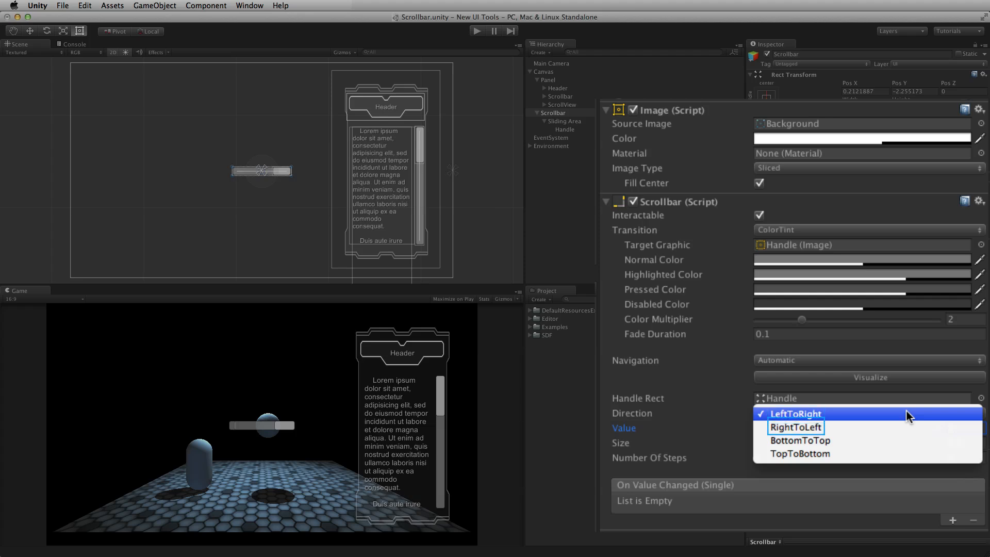
{"action": "mouse_move", "coordinate": [800, 440]}
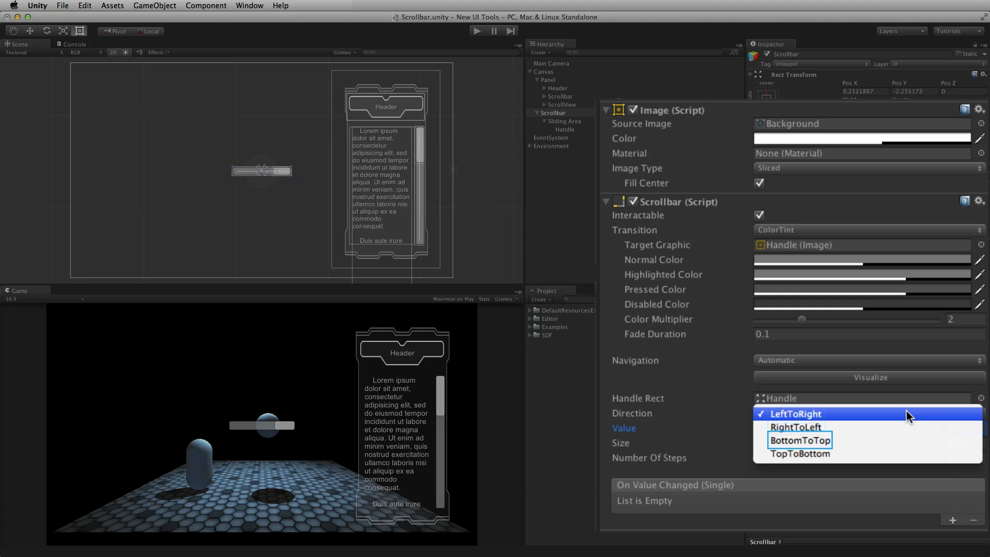
{"action": "mouse_move", "coordinate": [799, 454]}
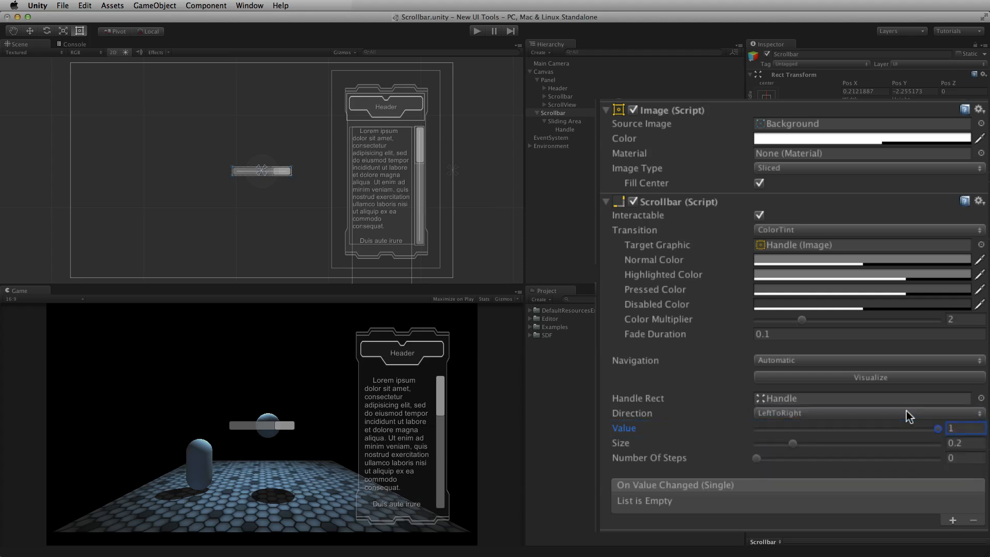
Step: Bring the scrollbar's Value down to about 0.413
{"action": "left_click_drag", "start_coordinate": [938, 428], "coordinate": [839, 428]}
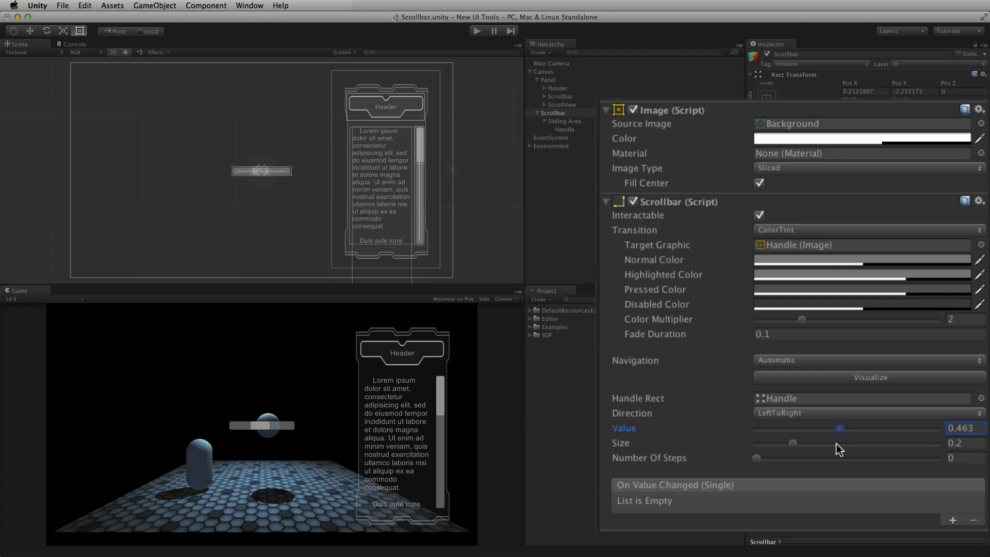
{"action": "left_click_drag", "start_coordinate": [840, 428], "coordinate": [831, 429]}
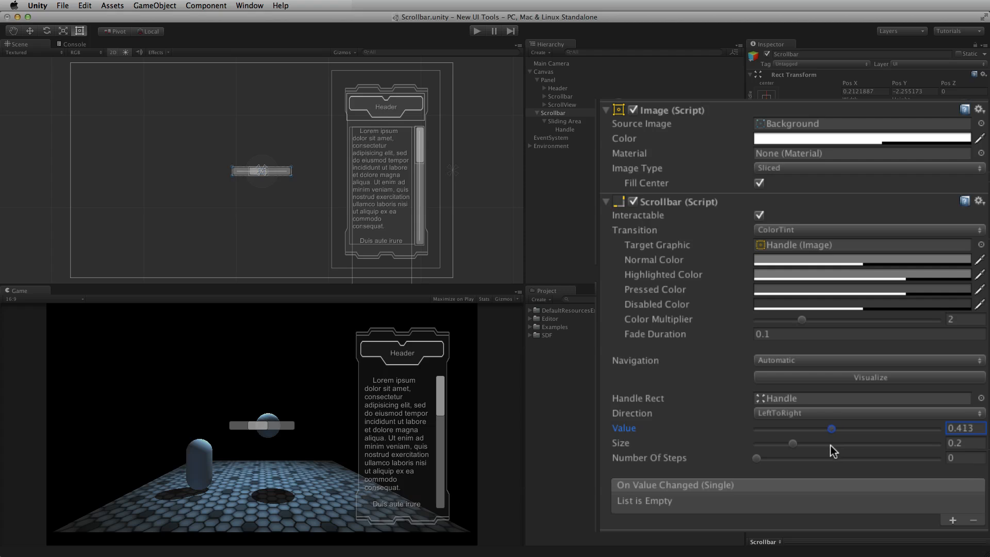
Step: Shrink the handle Size, then restore it to 0.2
{"action": "left_click", "coordinate": [791, 442]}
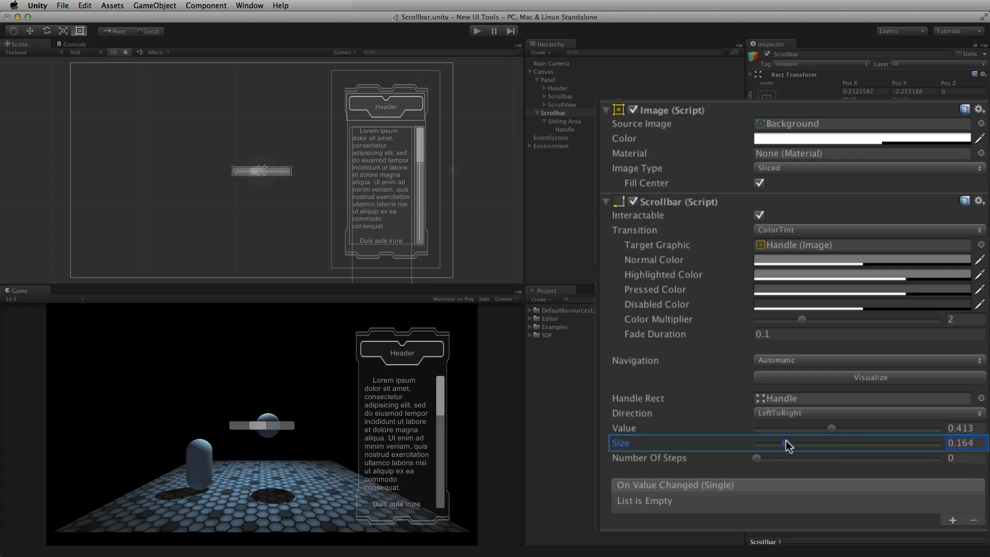
{"action": "left_click_drag", "start_coordinate": [789, 445], "coordinate": [773, 445]}
{"action": "type", "text": "0.2"}
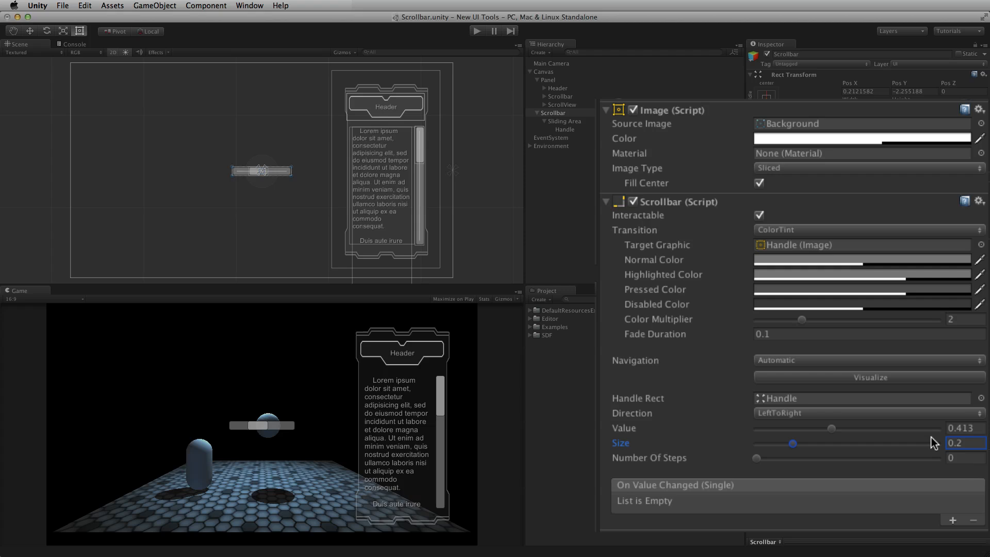
{"action": "left_click", "coordinate": [964, 457]}
{"action": "type", "text": "5"}
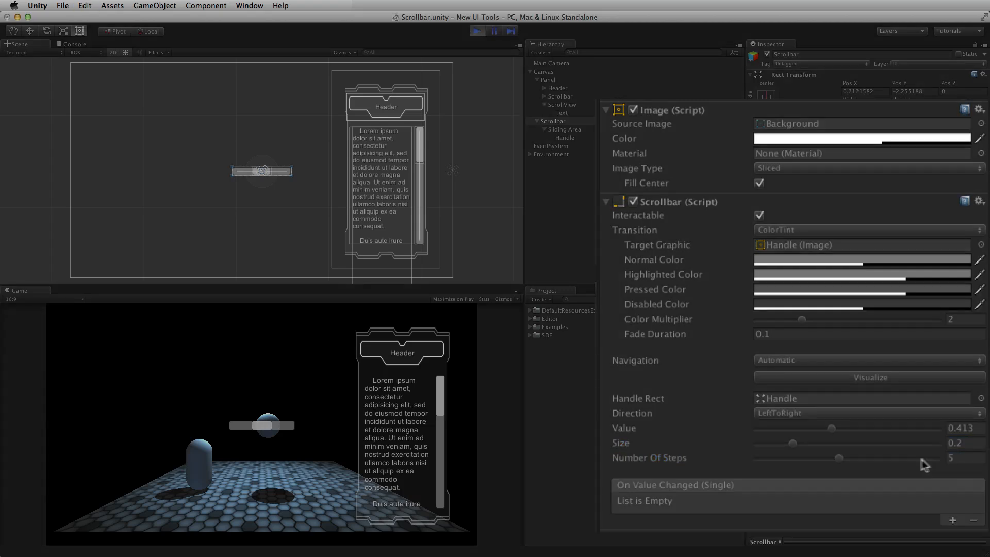
Step: Slide the 5-step handle along the bar in the running game
{"action": "left_click_drag", "start_coordinate": [268, 424], "coordinate": [255, 424]}
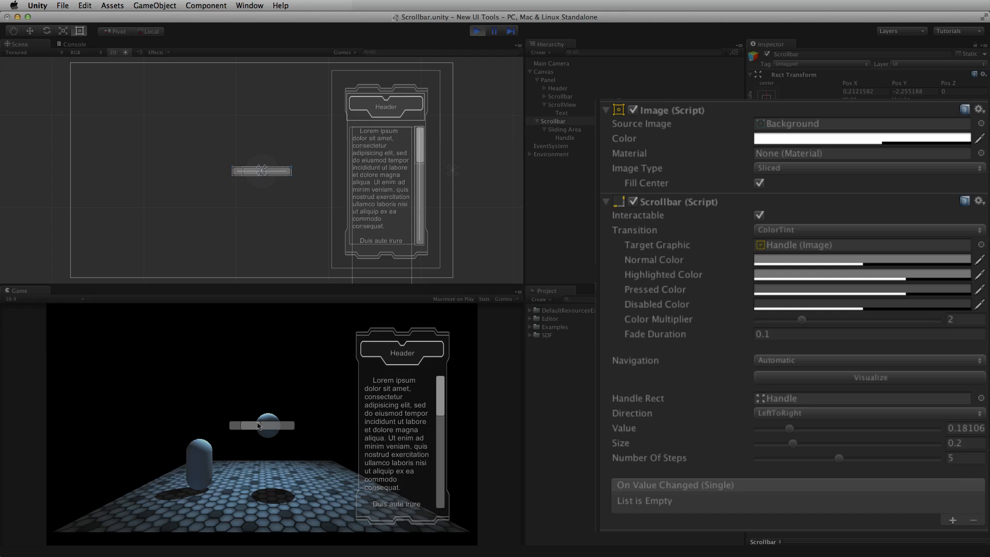
{"action": "left_click_drag", "start_coordinate": [256, 425], "coordinate": [268, 432]}
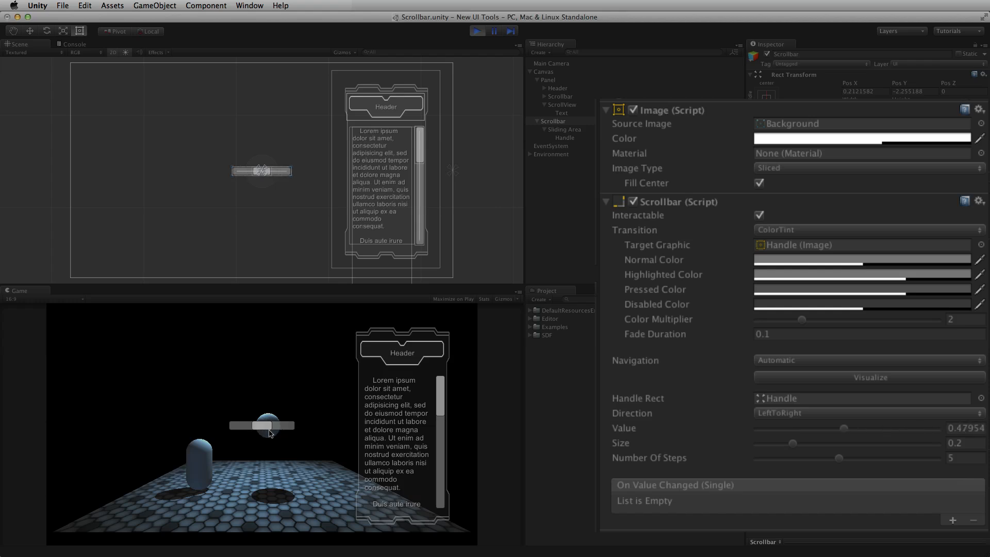
Step: Reset the scrollbar's Number Of Steps to 0
{"action": "left_click", "coordinate": [965, 457]}
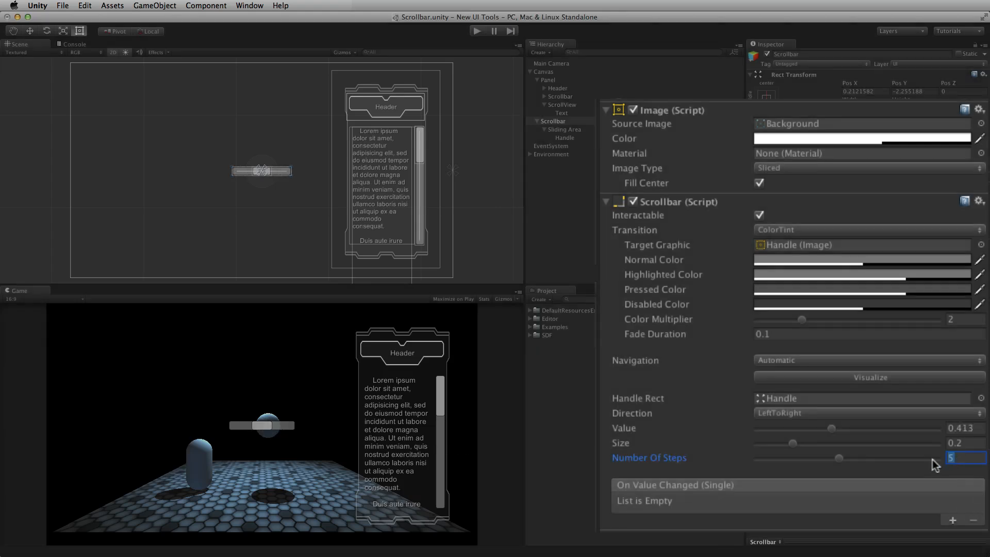
{"action": "type", "text": "0"}
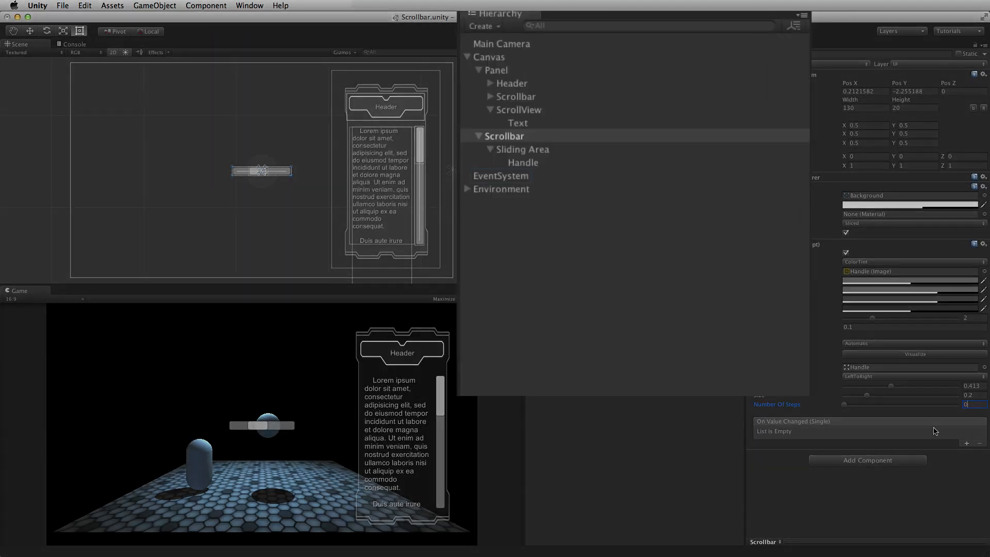
Step: Start playing the scene with Number Of Steps at 0
{"action": "left_click", "coordinate": [501, 175]}
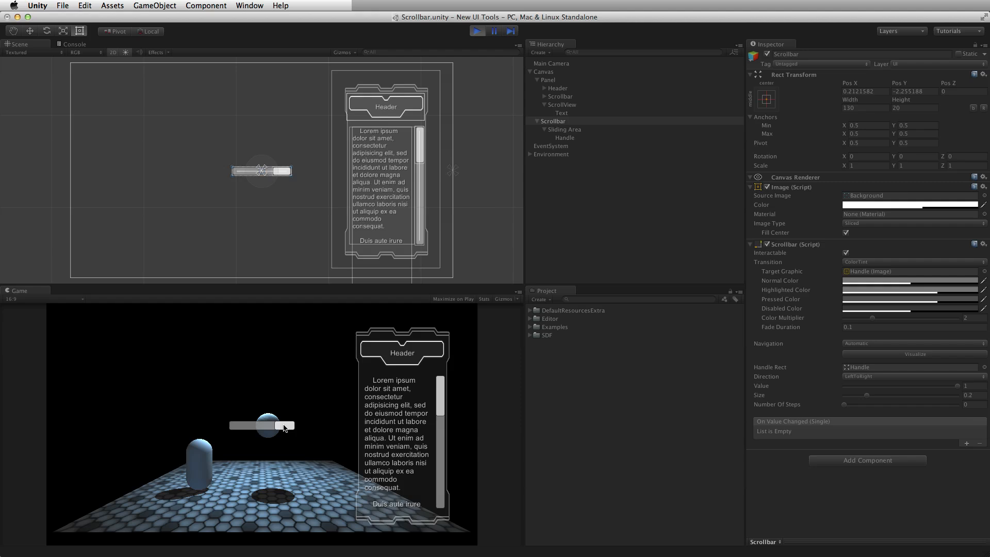
Step: Slide the handle smoothly back to the left end, bringing Value to 0
{"action": "left_click_drag", "start_coordinate": [282, 424], "coordinate": [268, 425]}
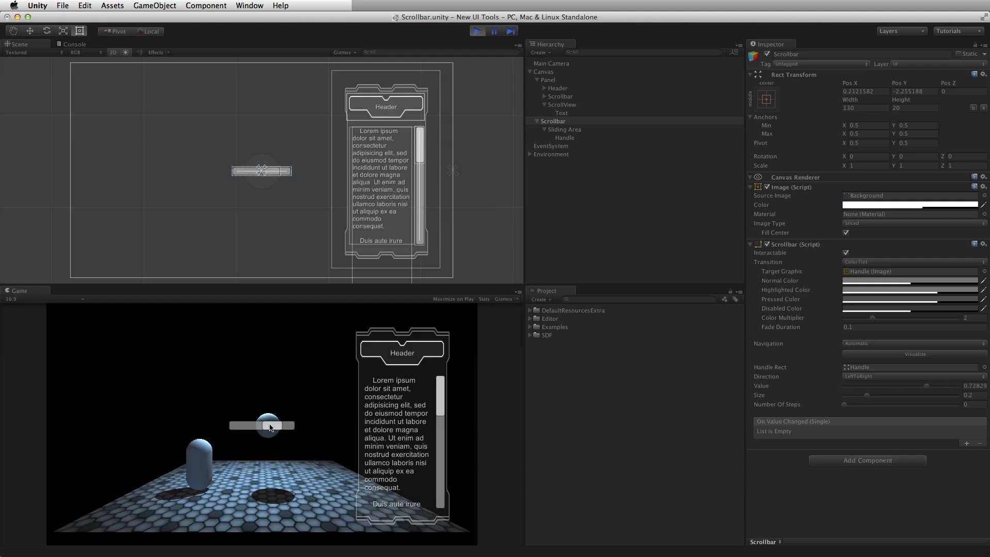
{"action": "left_click_drag", "start_coordinate": [268, 424], "coordinate": [237, 424]}
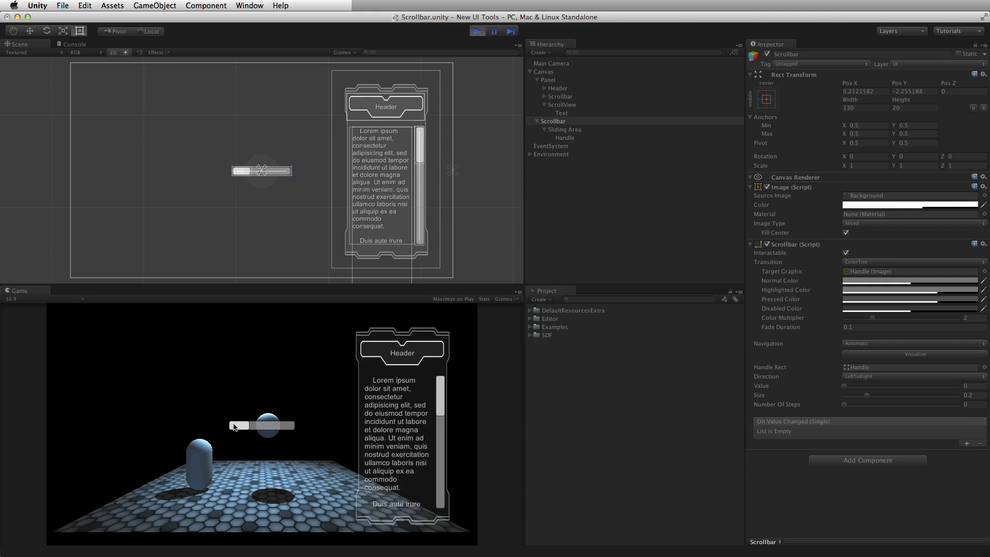